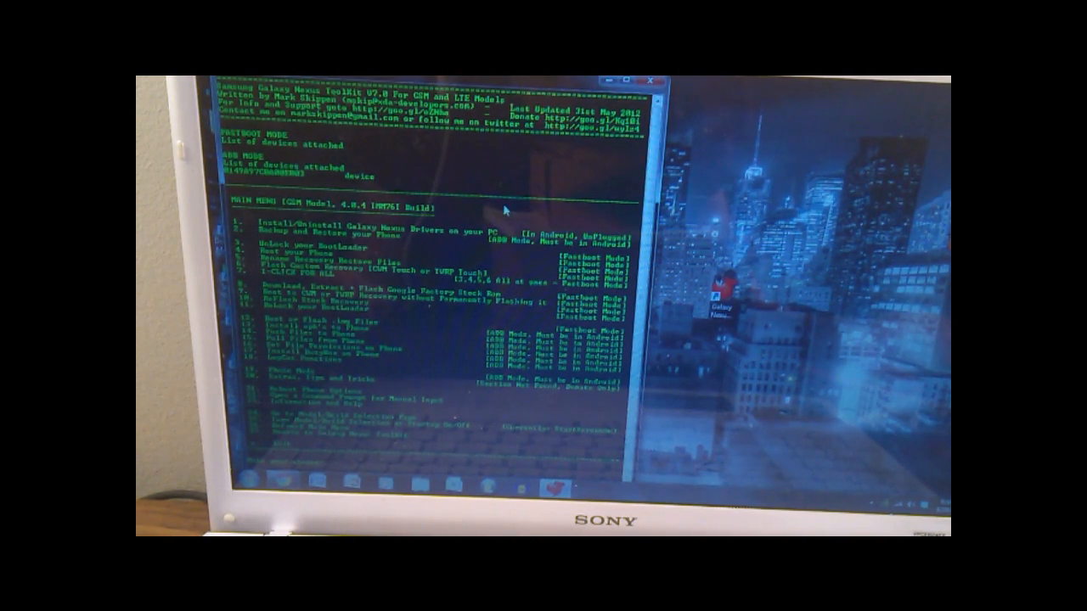
{"action": "mouse_move", "coordinate": [416, 241]}
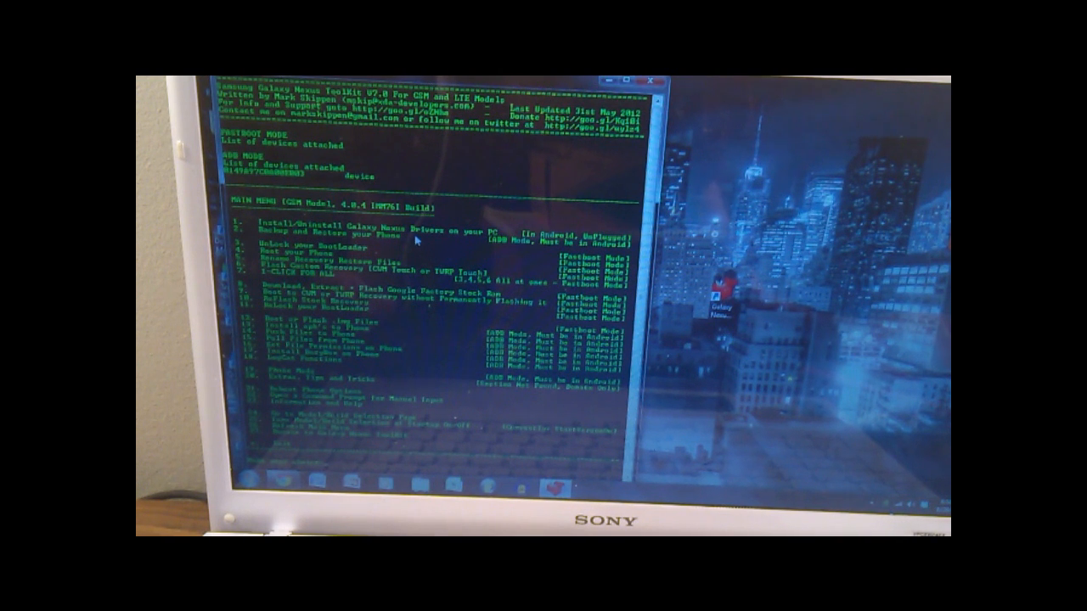